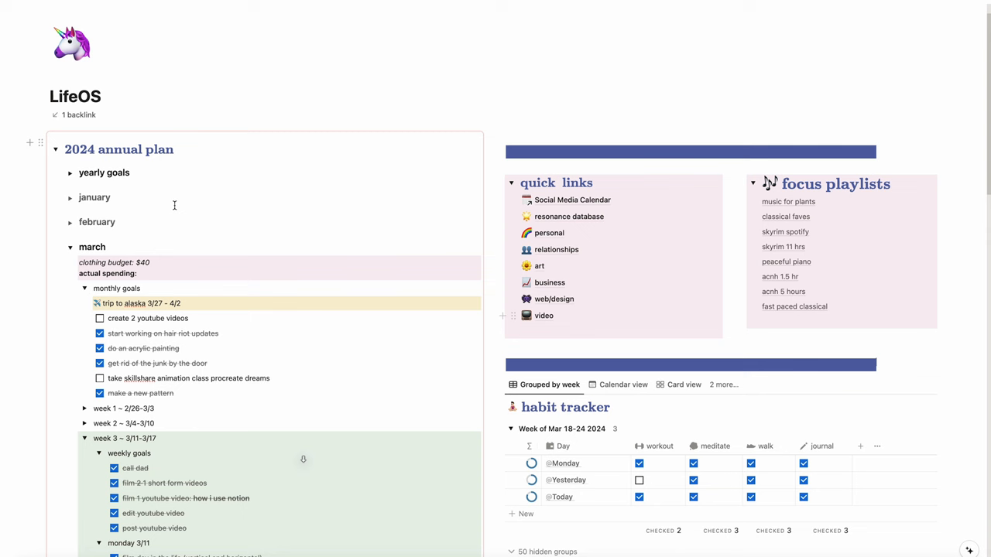
# Open the Social Media Calendar via its quick link on the LifeOS page
pyautogui.click(572, 200)
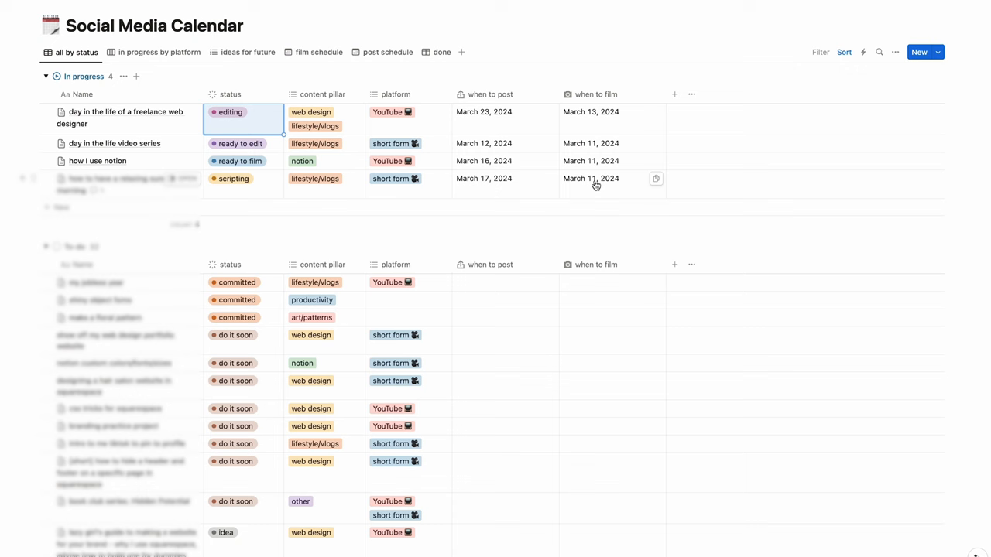